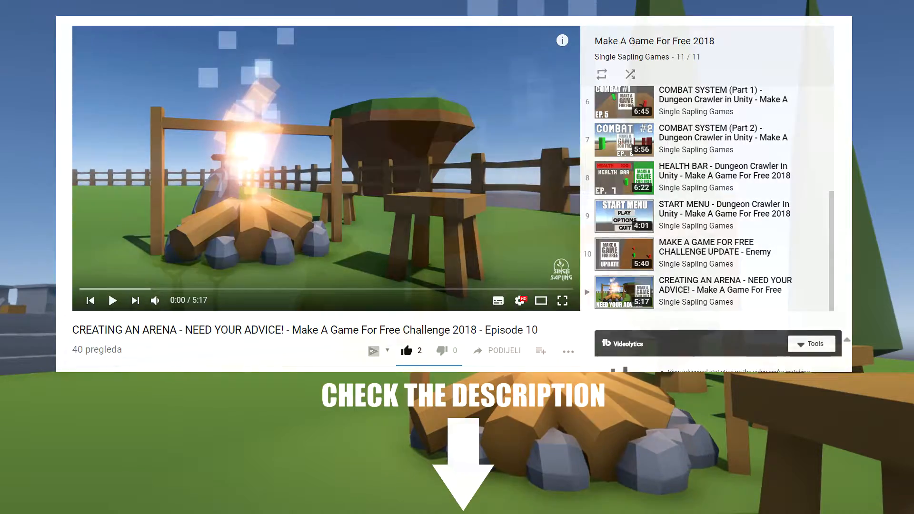
Orbit the Scene view away from the player to look down on the arena island
left_click(563, 300)
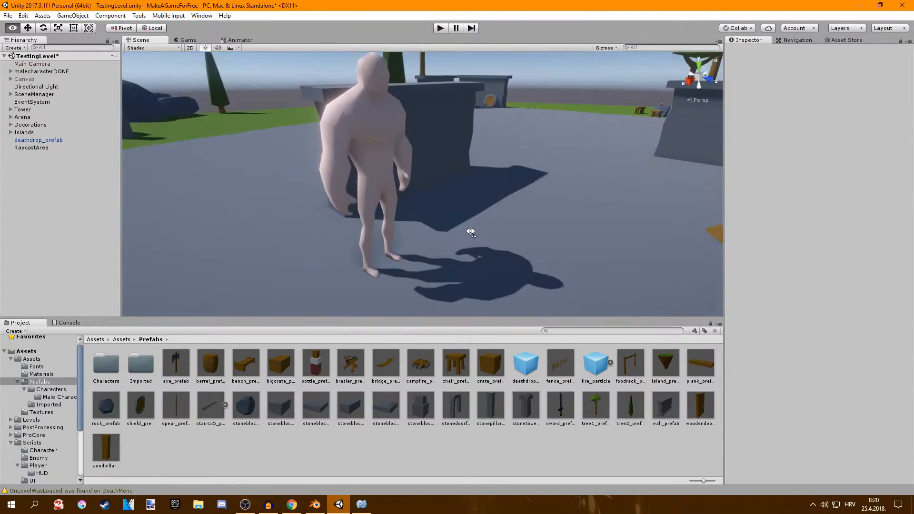
left_click_drag(471, 231, 626, 241)
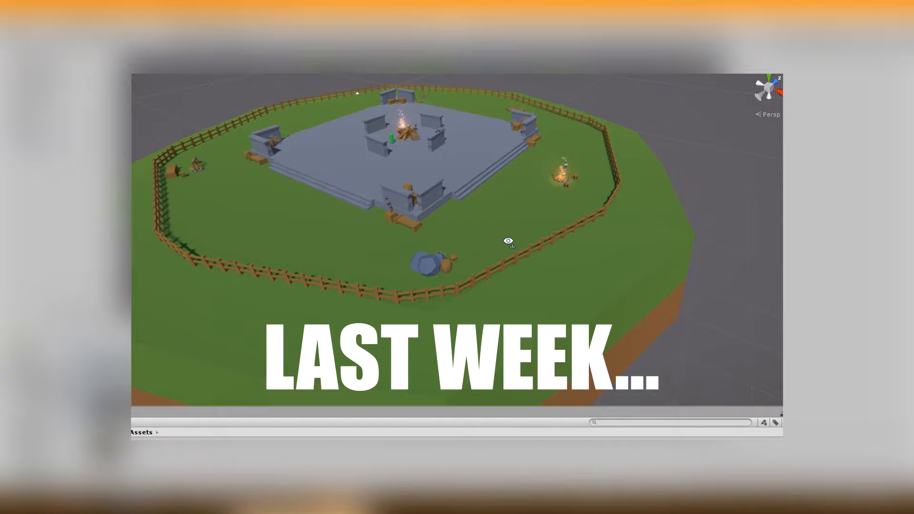
left_click_drag(508, 241, 539, 210)
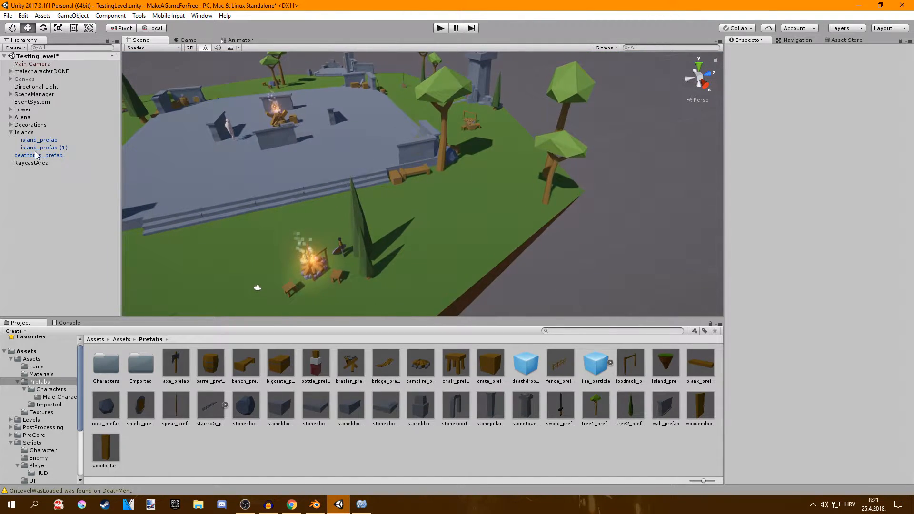
Select deathdrop_prefab and view its trigger box edge beside the arena island
left_click(40, 155)
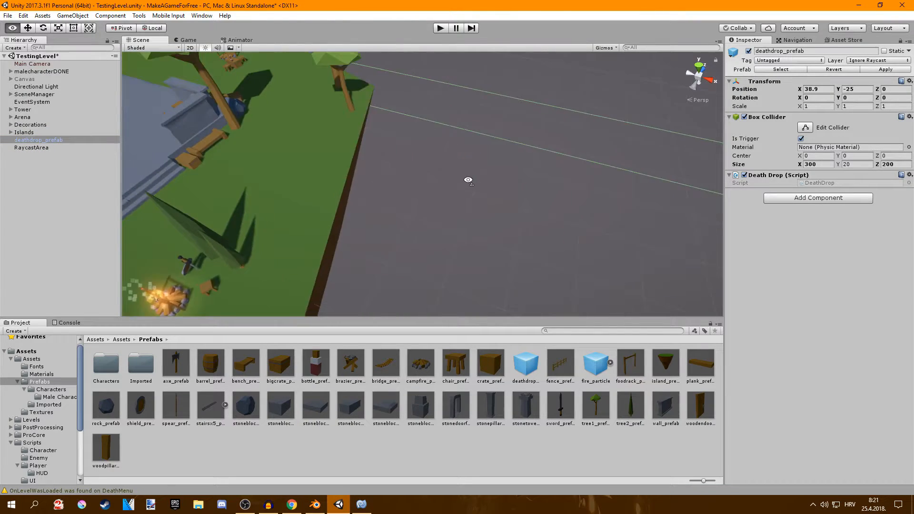
left_click_drag(468, 181, 365, 134)
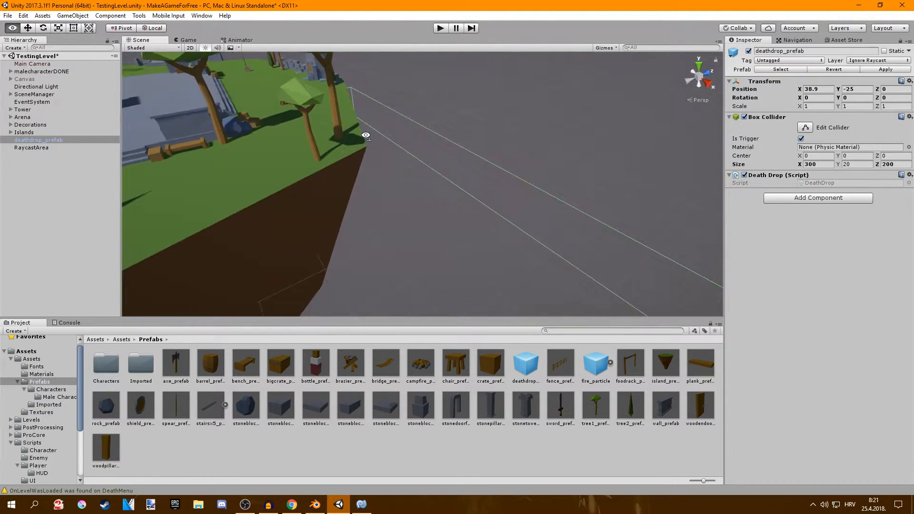
left_click_drag(366, 135, 344, 233)
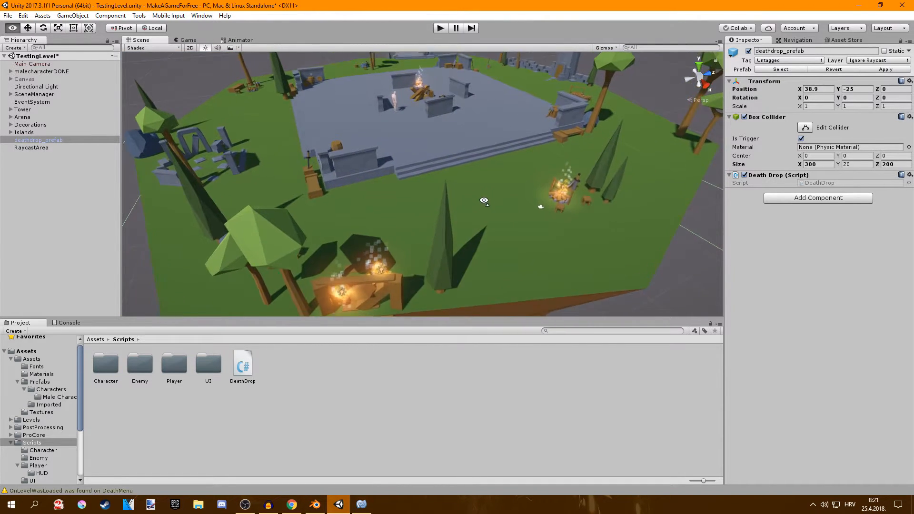
left_click_drag(484, 200, 497, 176)
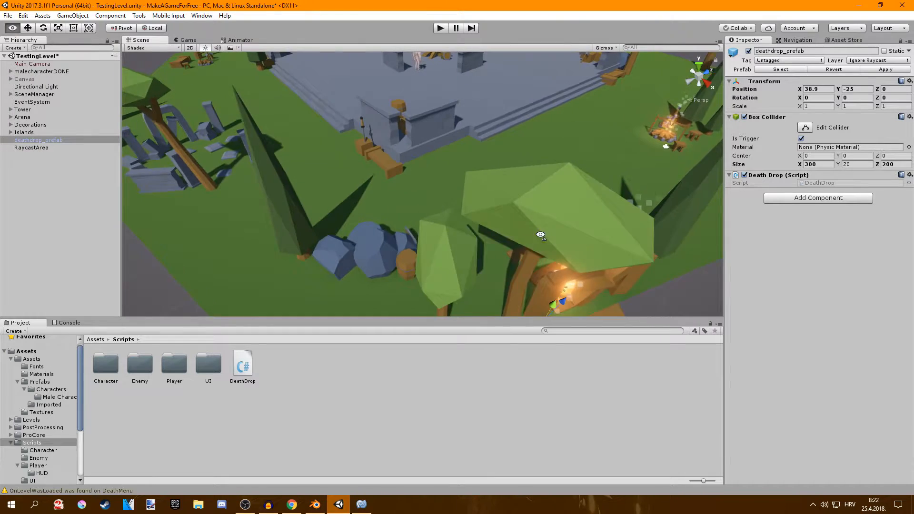
left_click_drag(540, 235, 491, 220)
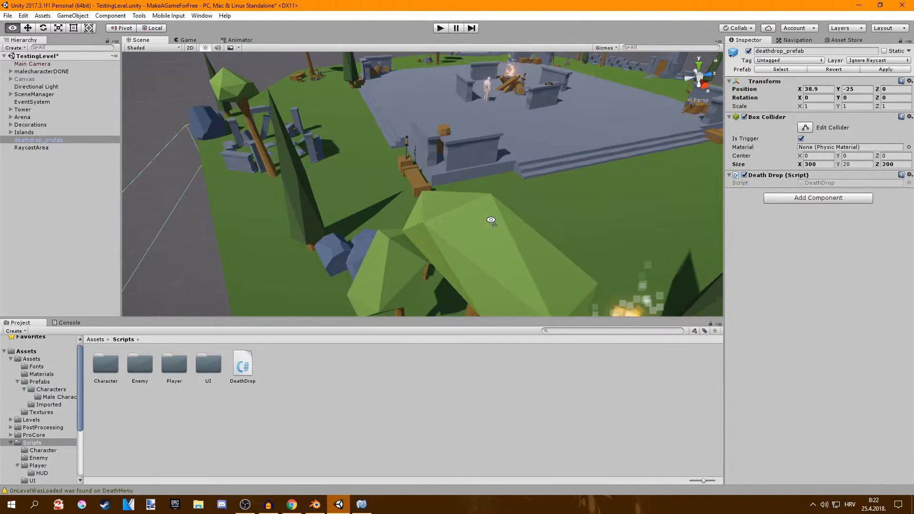
left_click_drag(491, 220, 405, 180)
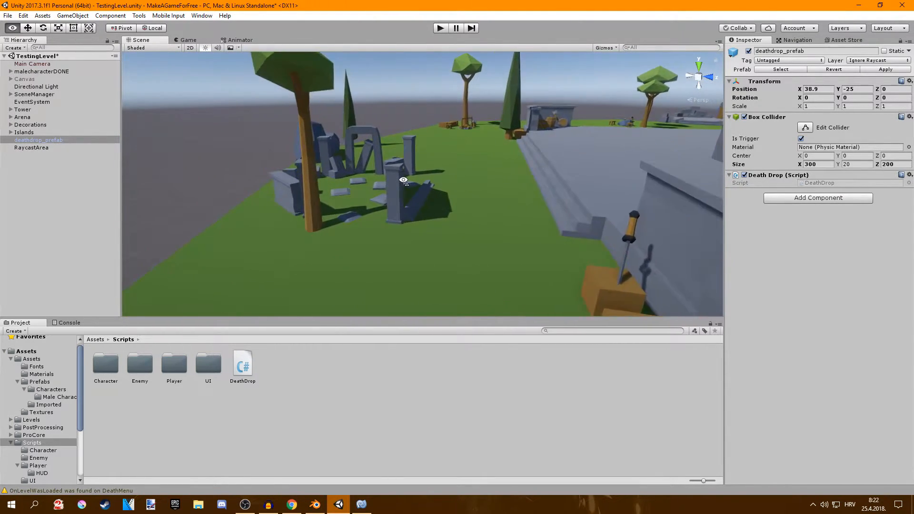
left_click_drag(404, 179, 229, 162)
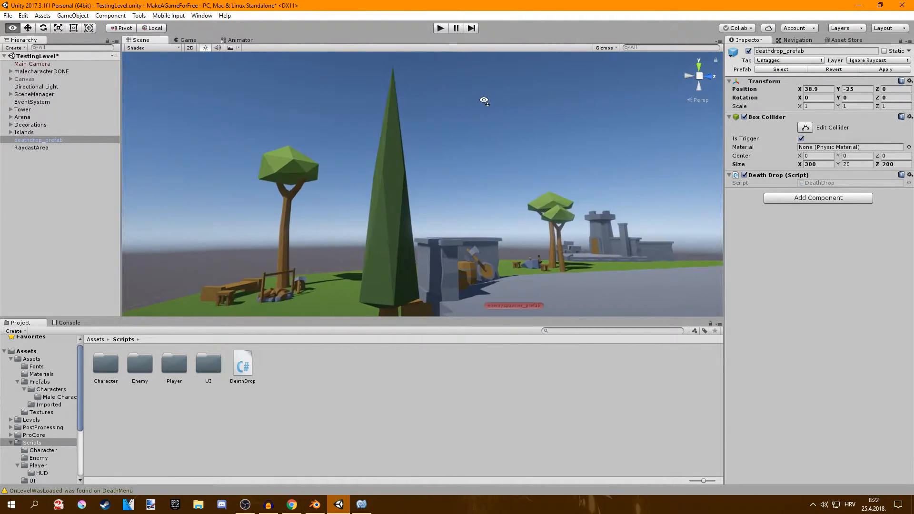
left_click_drag(484, 99, 515, 151)
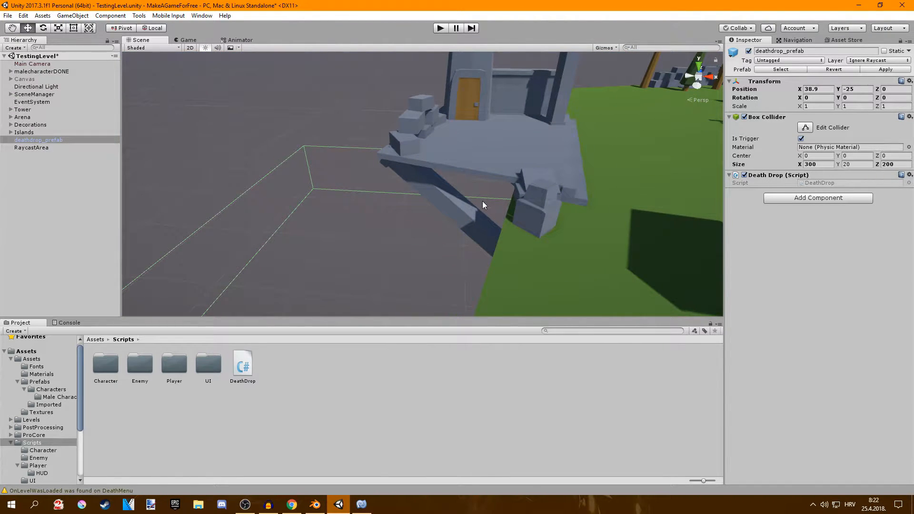
left_click_drag(483, 205, 591, 195)
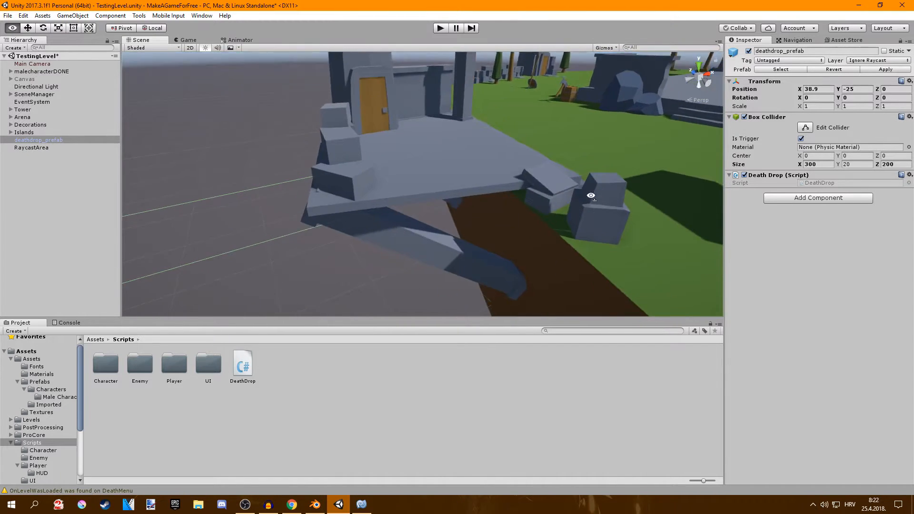
left_click_drag(592, 195, 571, 202)
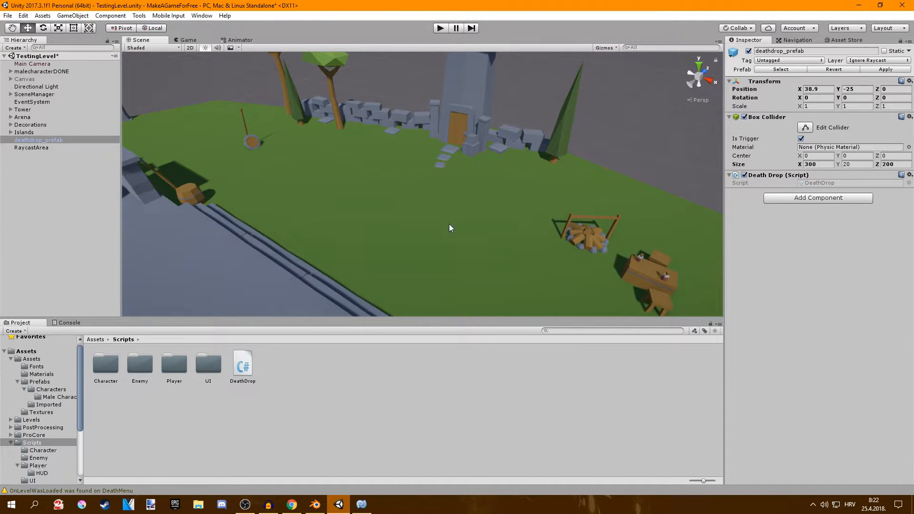
left_click_drag(449, 228, 499, 192)
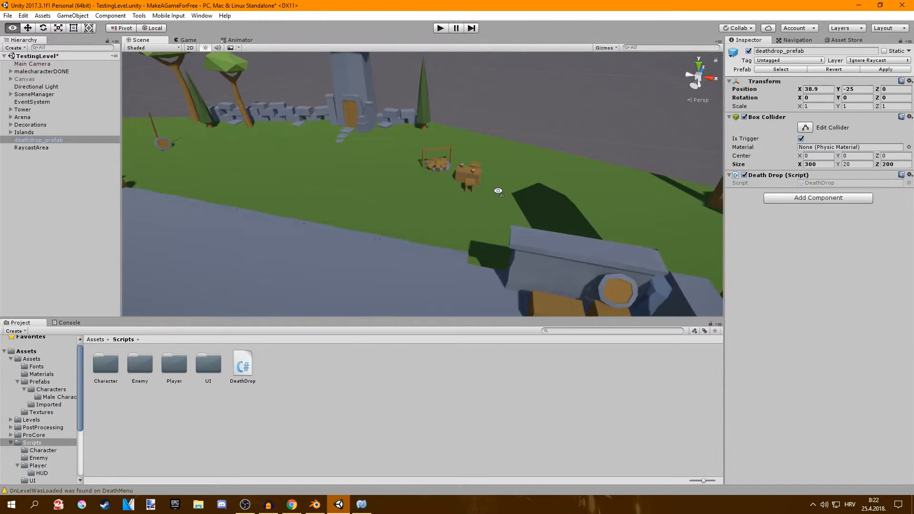
left_click_drag(498, 190, 523, 190)
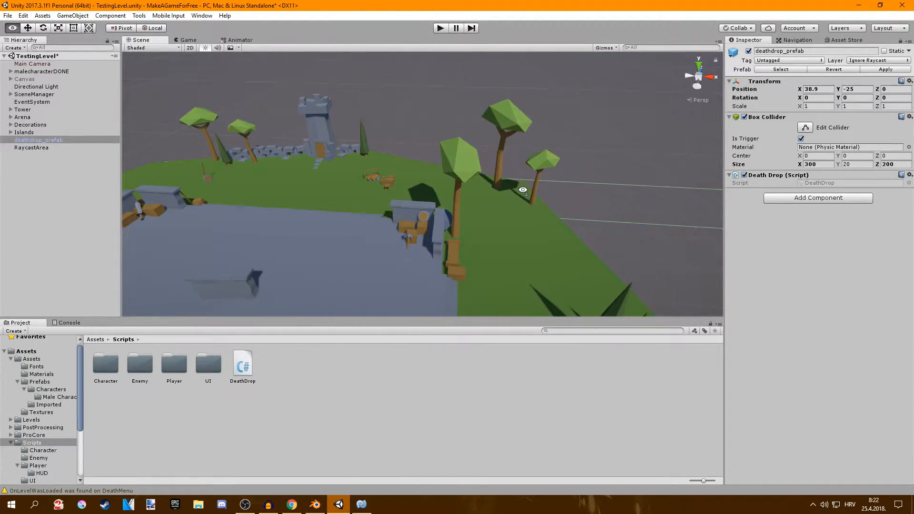
left_click_drag(523, 189, 676, 209)
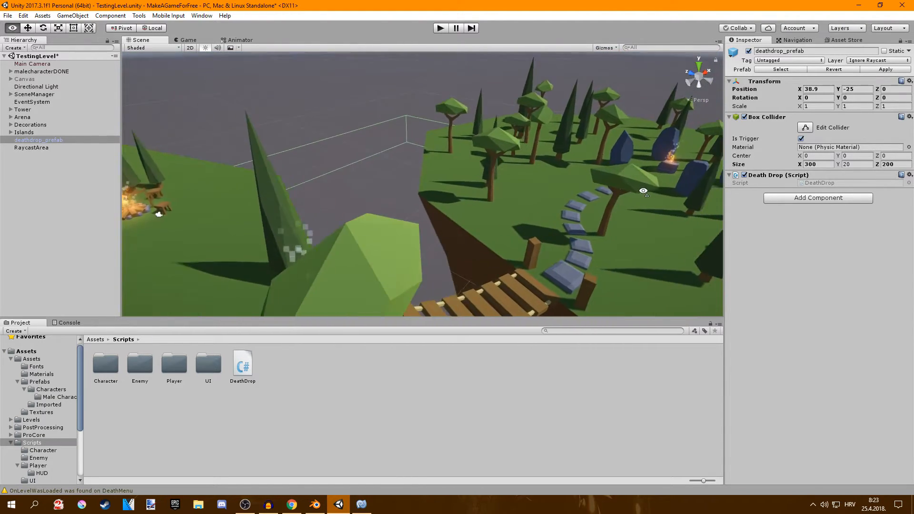
Fly into the forest on the second island, then pull back over the arena island
left_click_drag(644, 192, 543, 186)
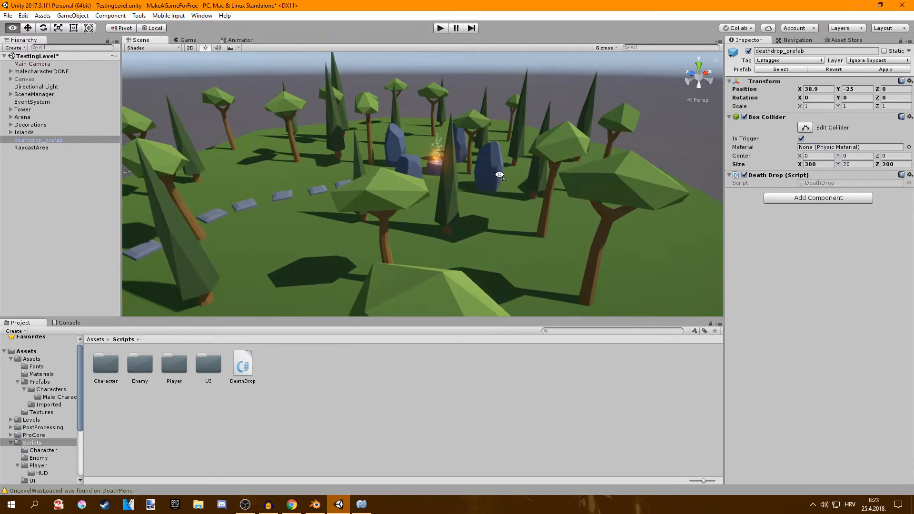
left_click_drag(499, 174, 460, 171)
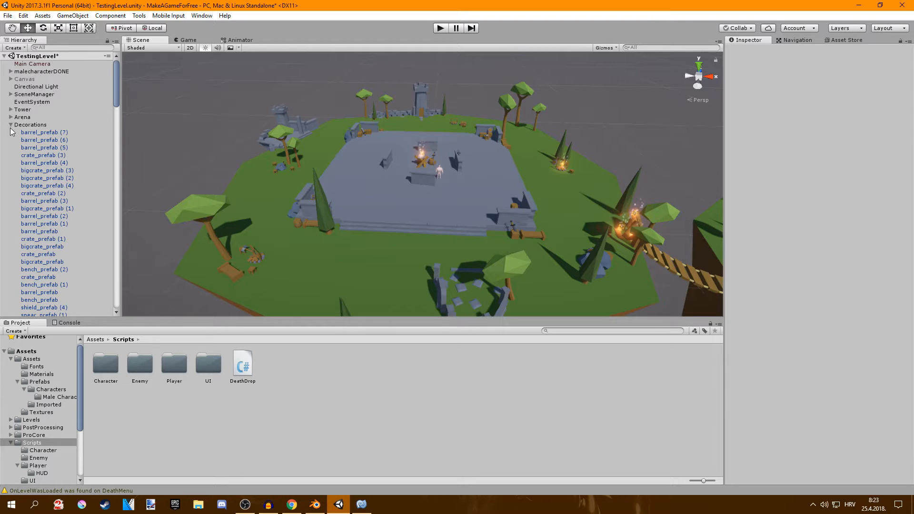
Select malecharacterDONE to view its scripts, then select Main Camera for its components
left_click(43, 71)
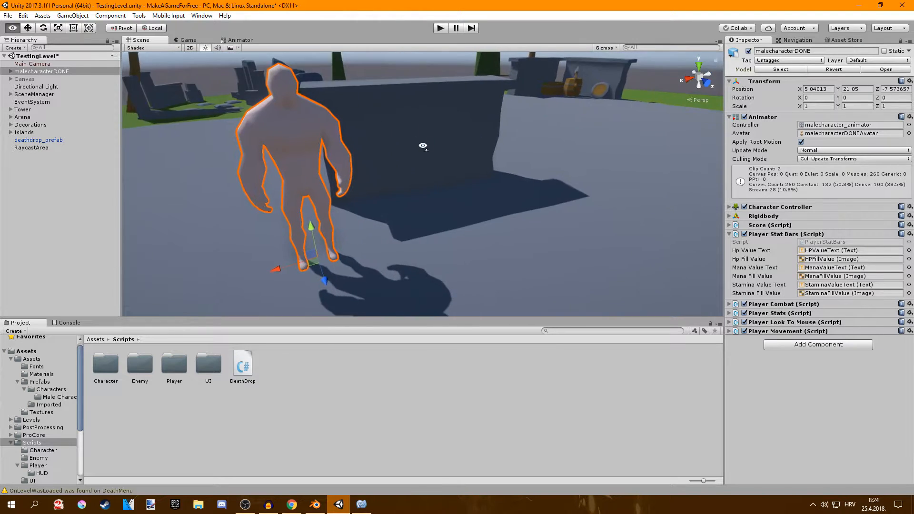
left_click_drag(423, 145, 394, 142)
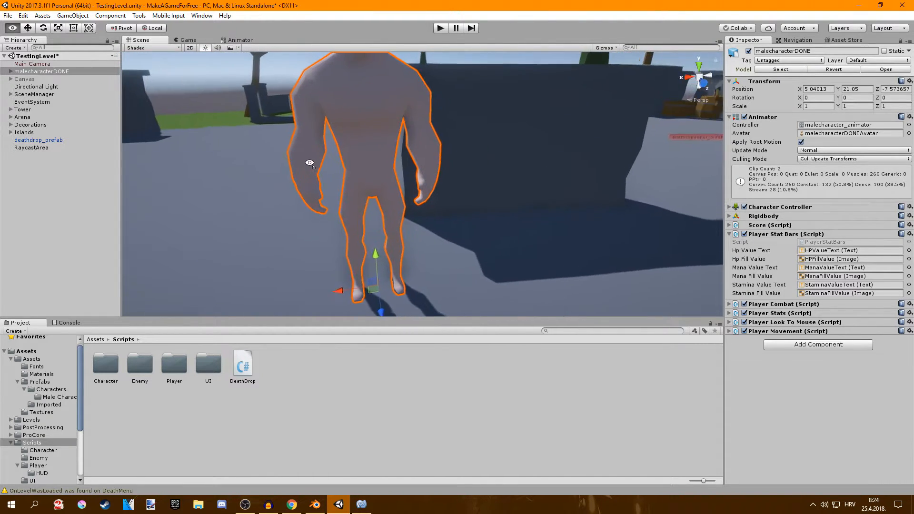
left_click(441, 28)
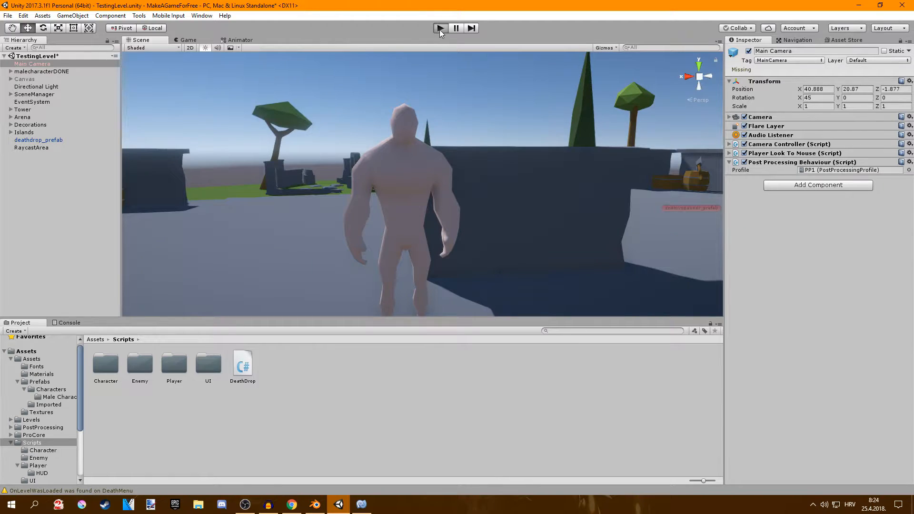
Start play mode and walk the player across the island near the tower
left_click(441, 28)
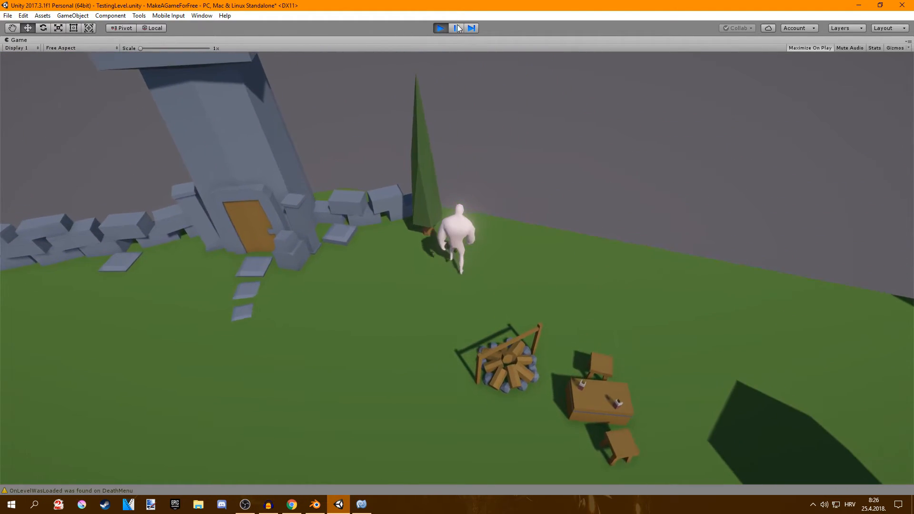
Stop play mode and select RaycastArea, viewing its collider spanning both islands
left_click(441, 27)
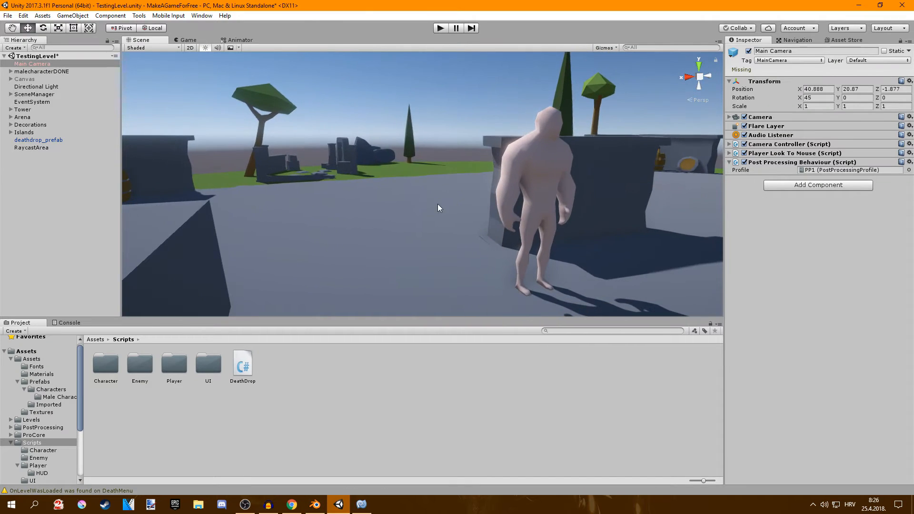
left_click(32, 148)
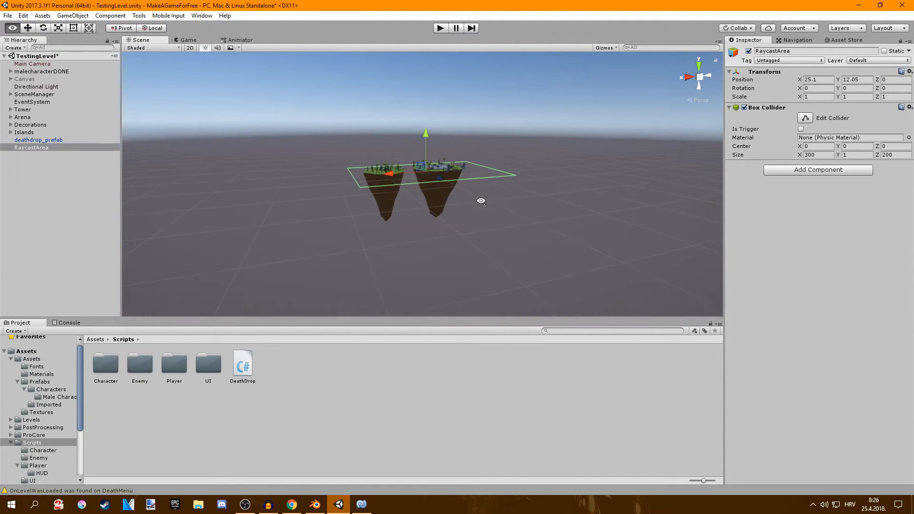
left_click_drag(481, 201, 483, 195)
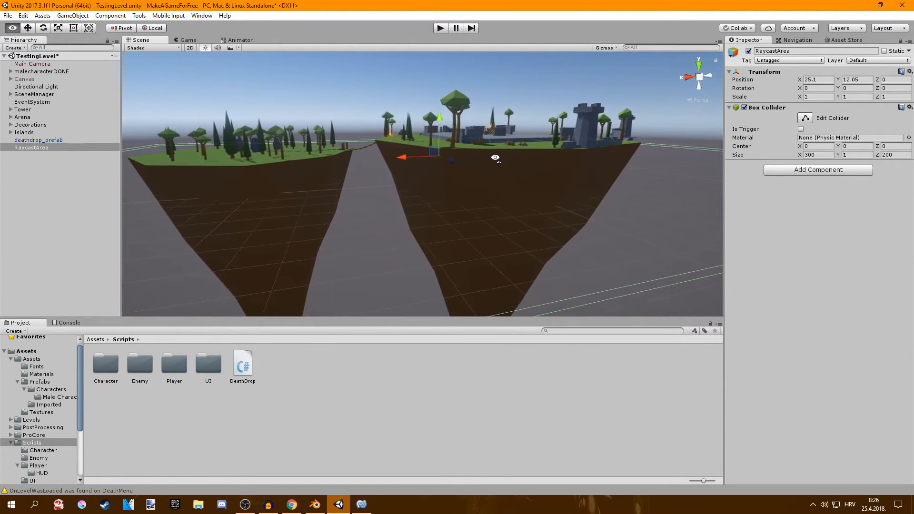
scroll("down", 3)
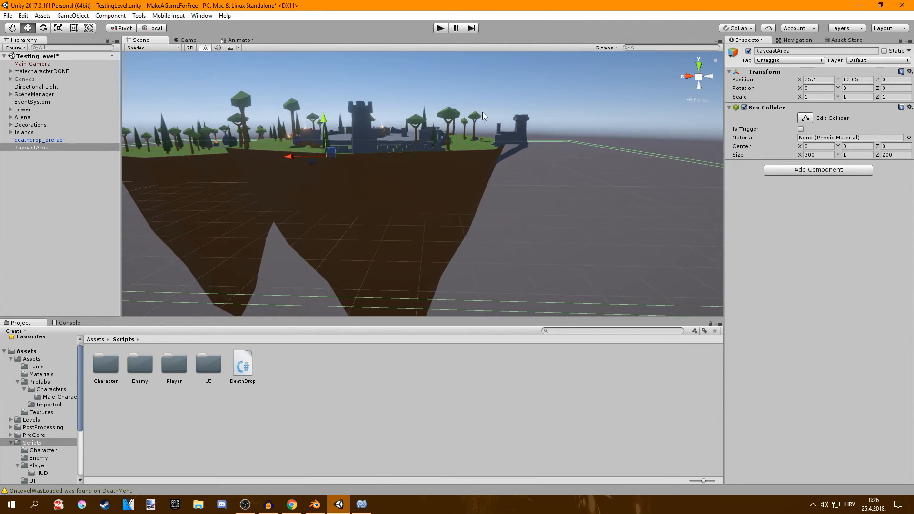
left_click_drag(482, 115, 420, 105)
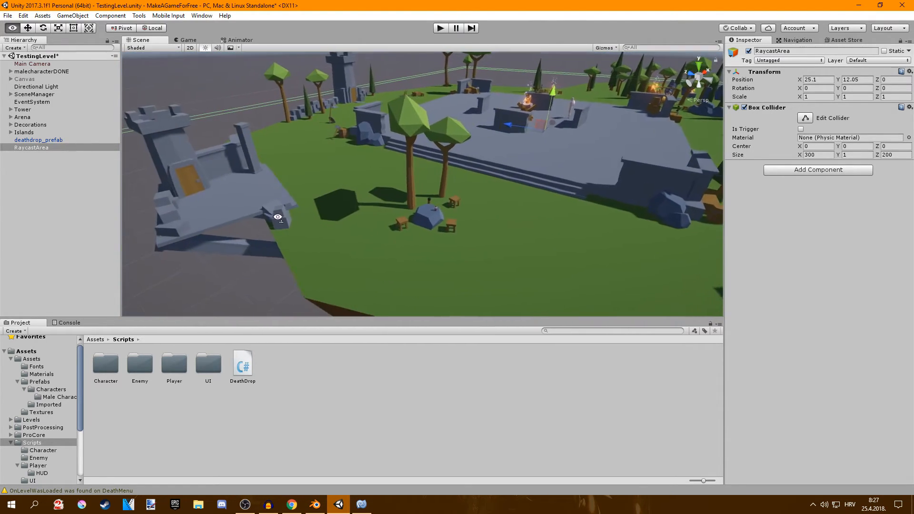
left_click_drag(278, 217, 266, 215)
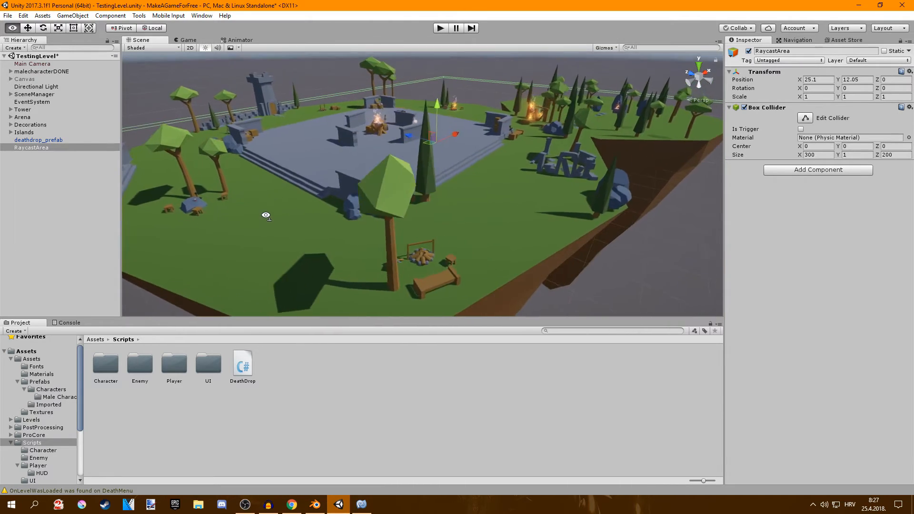